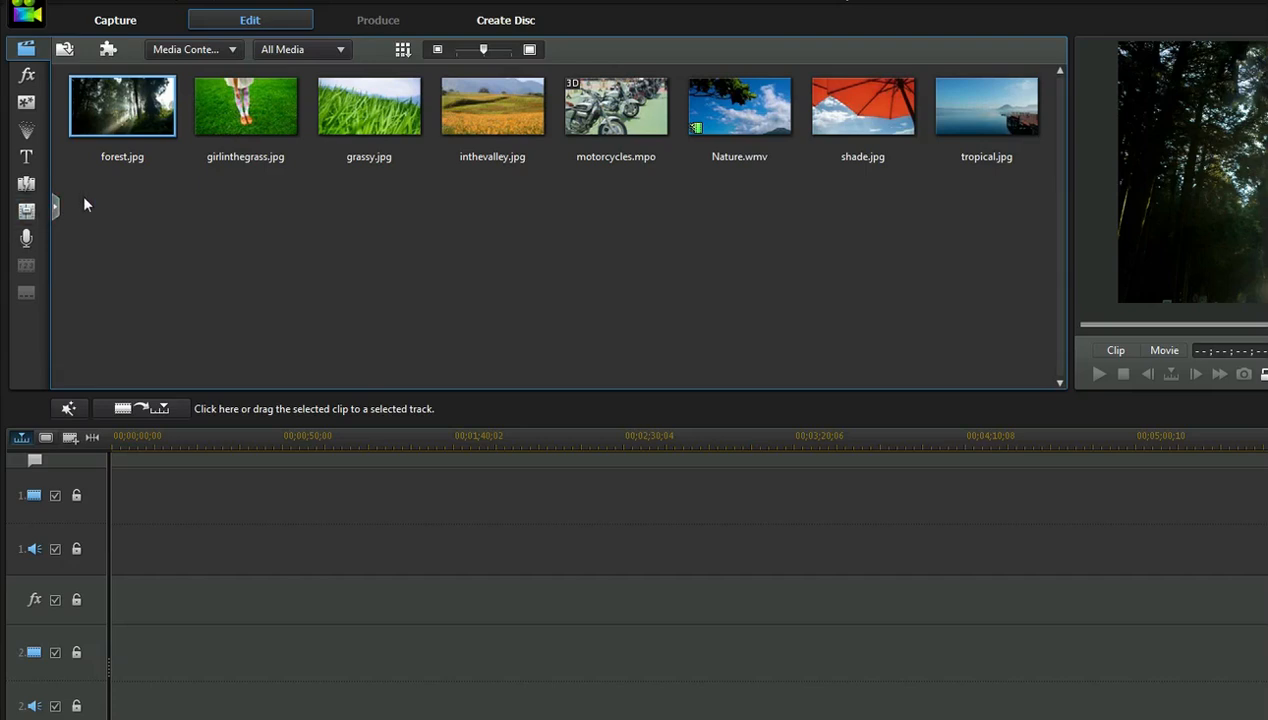
Switch to the Capture module, with microphone audio capture ready
click(114, 19)
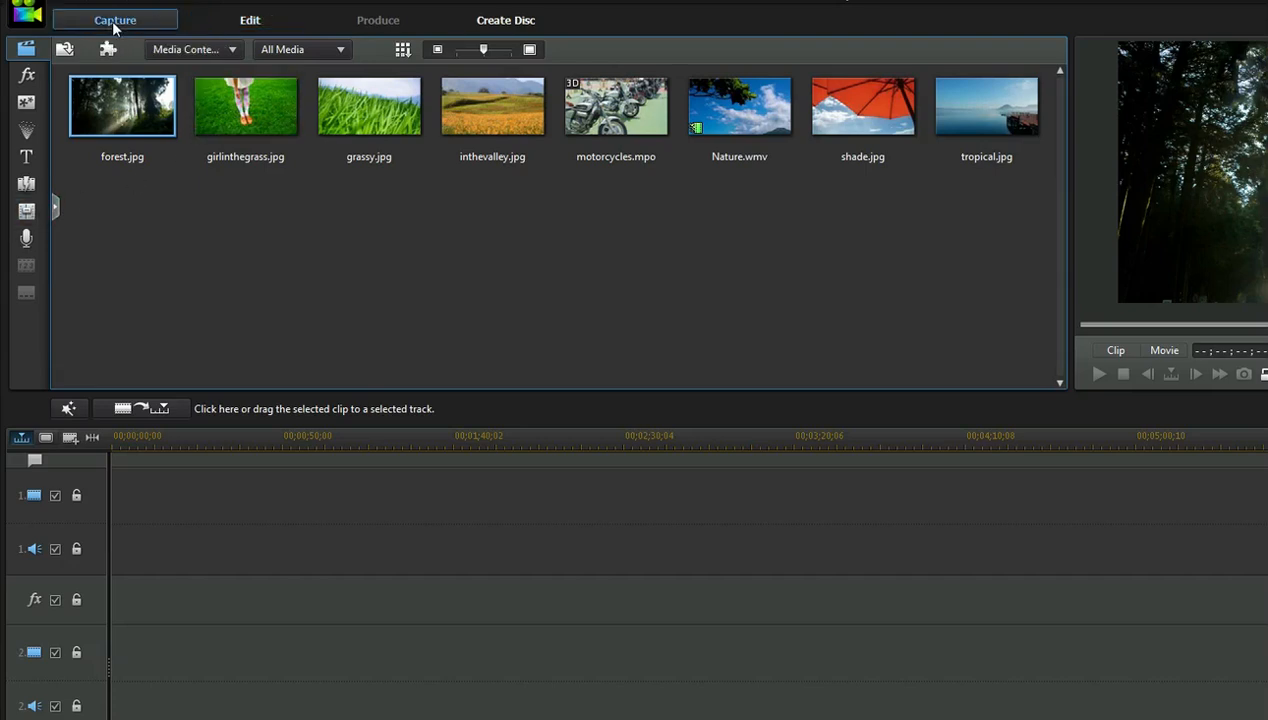
click(114, 20)
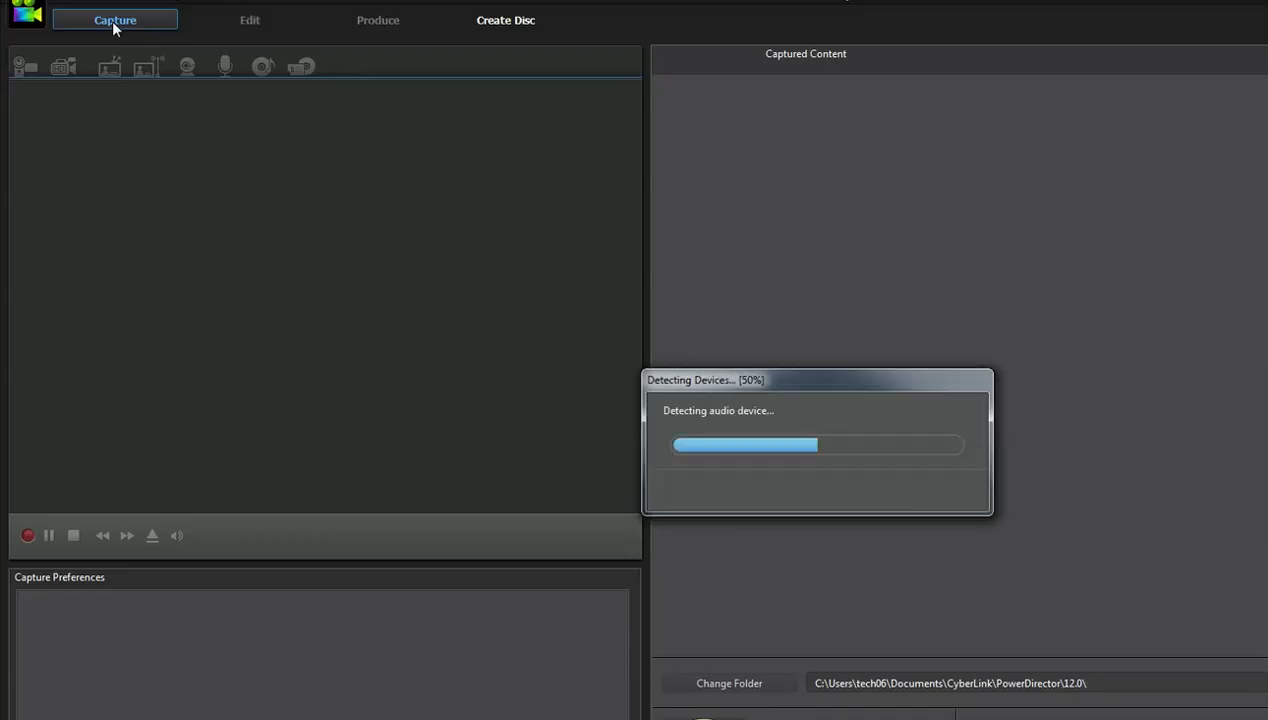
click(224, 62)
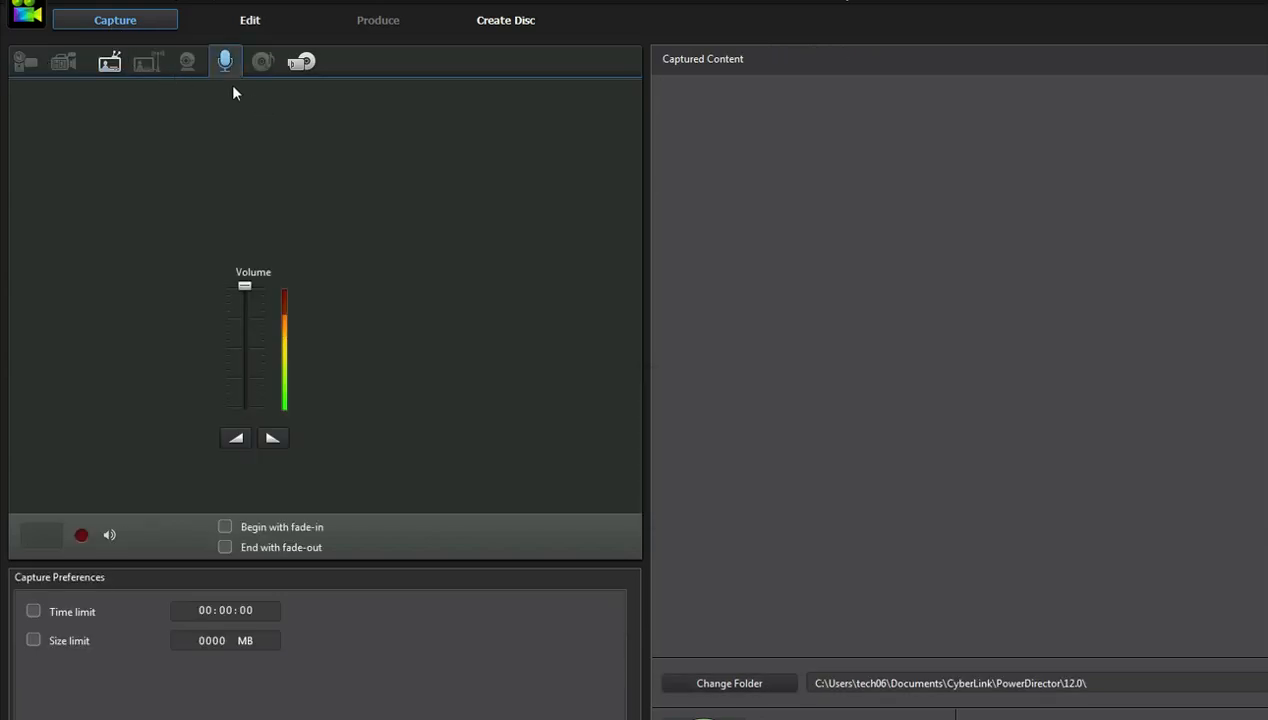
mouse_move(110, 61)
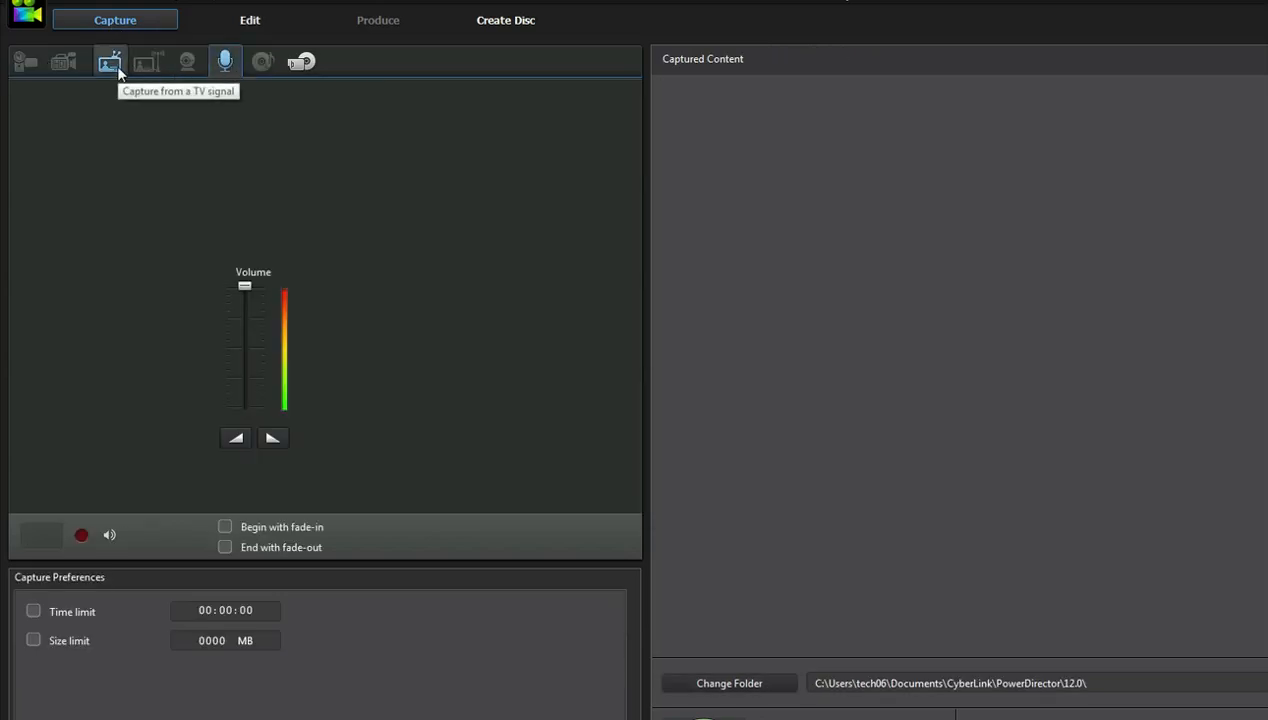
Choose 'Capture from a TV signal' as the source and let the analog device initialize
click(110, 61)
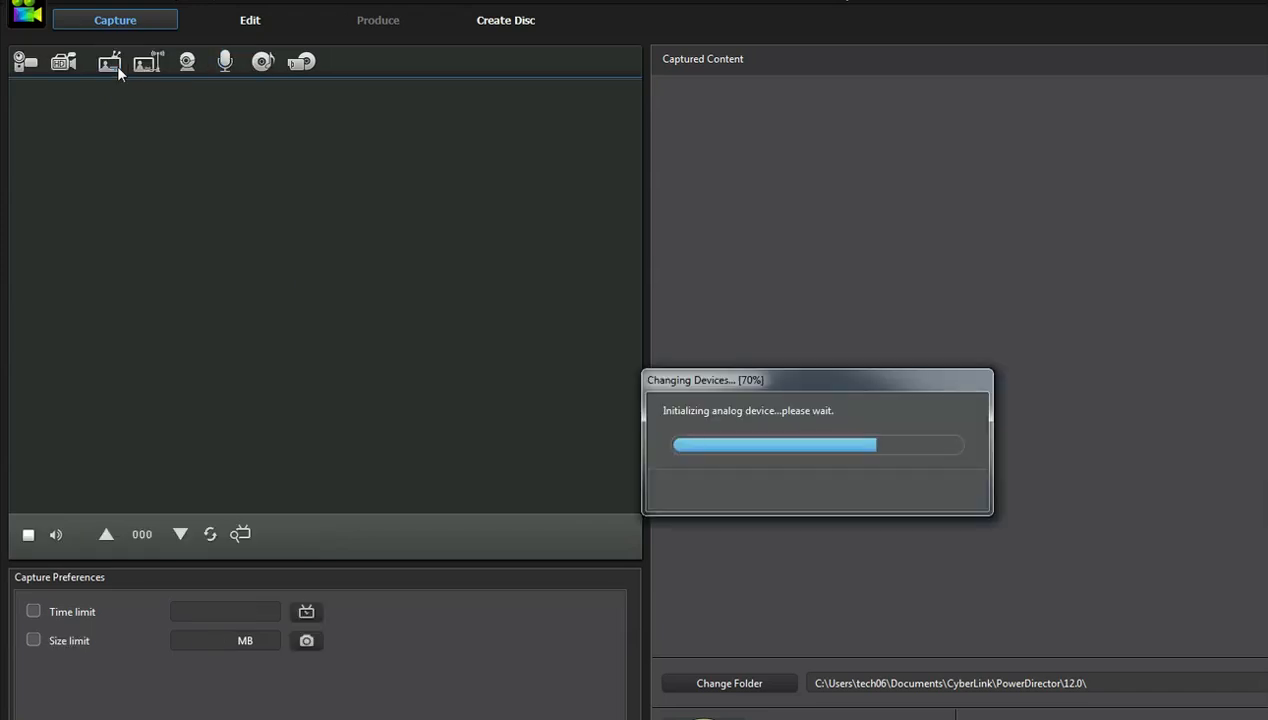
click(110, 62)
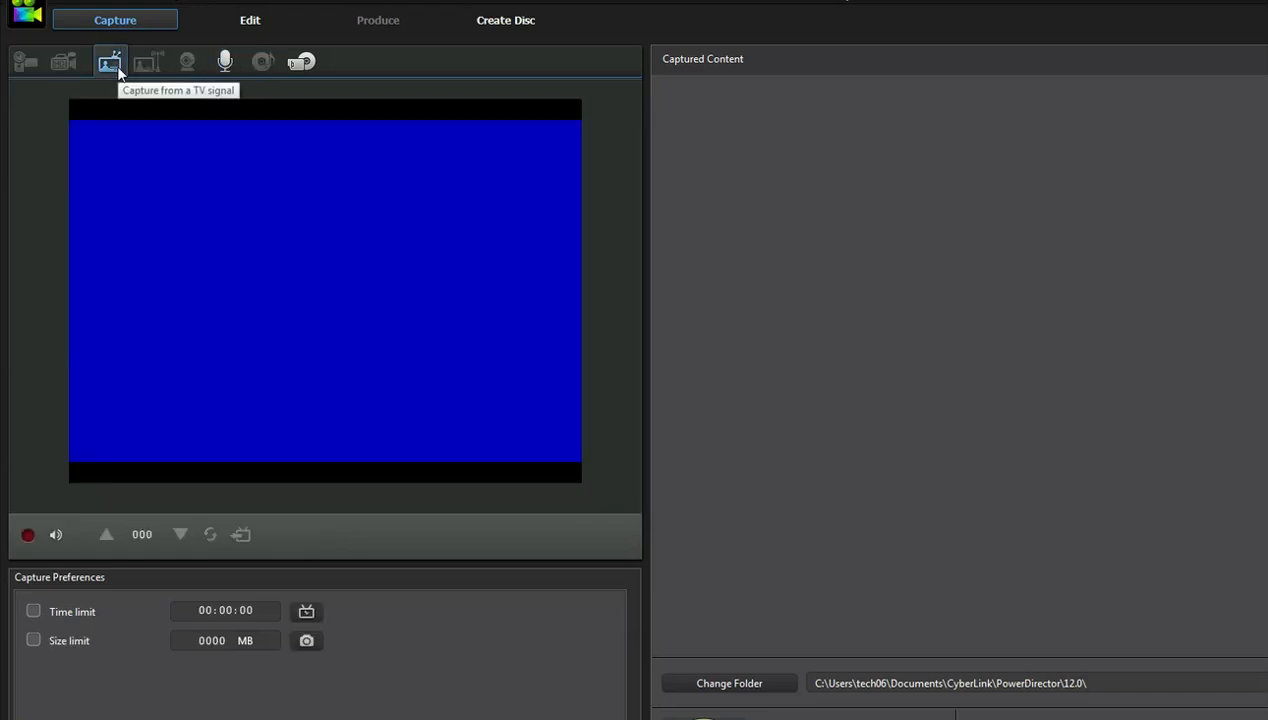
mouse_move(287, 242)
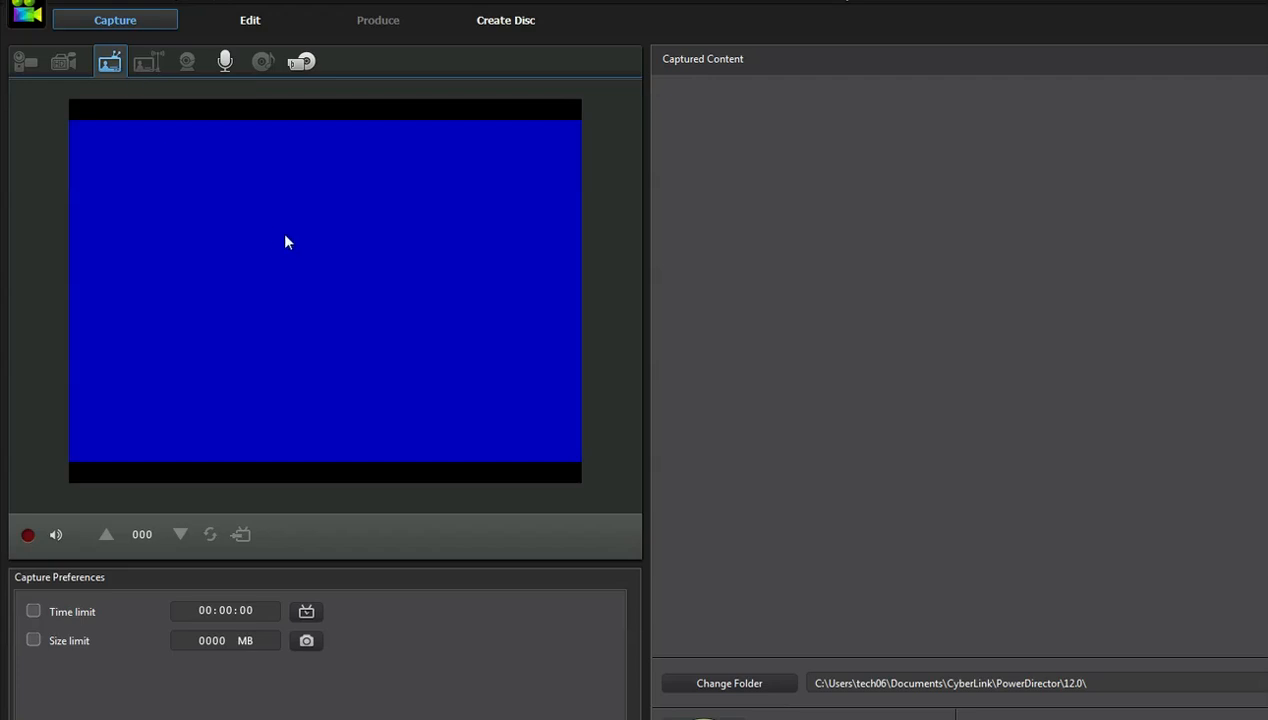
mouse_move(1248, 577)
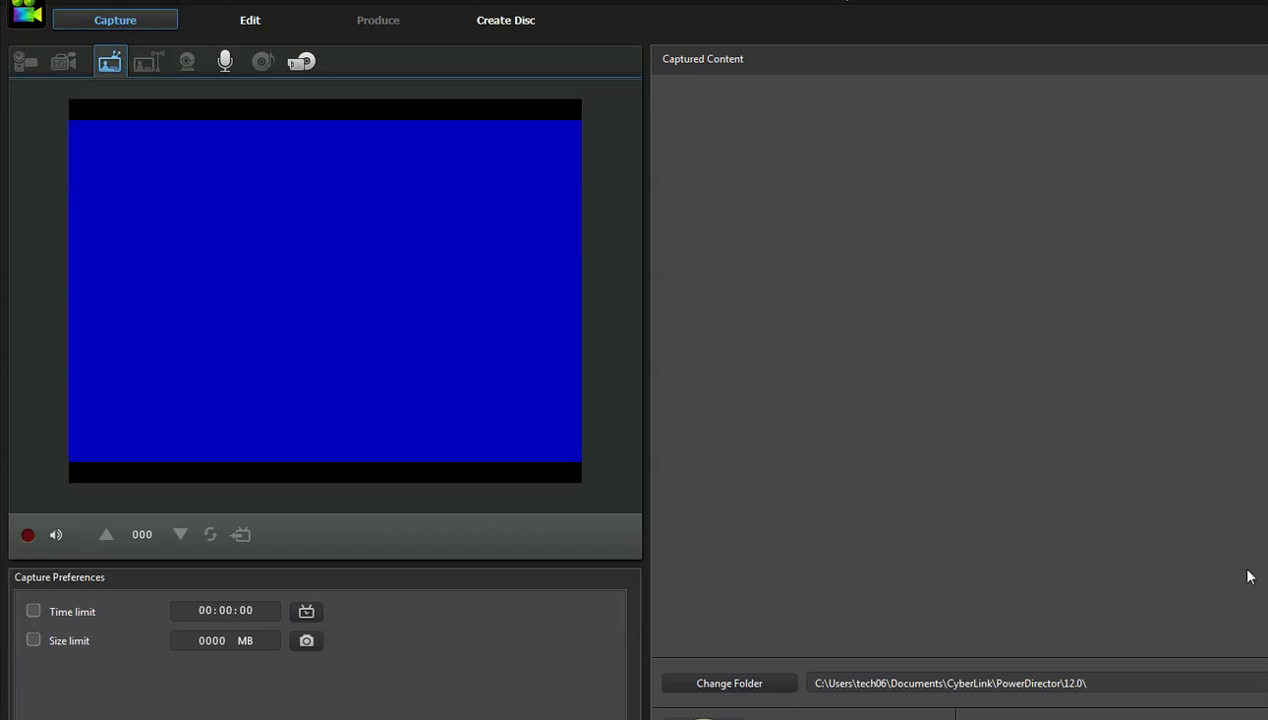
mouse_move(843, 702)
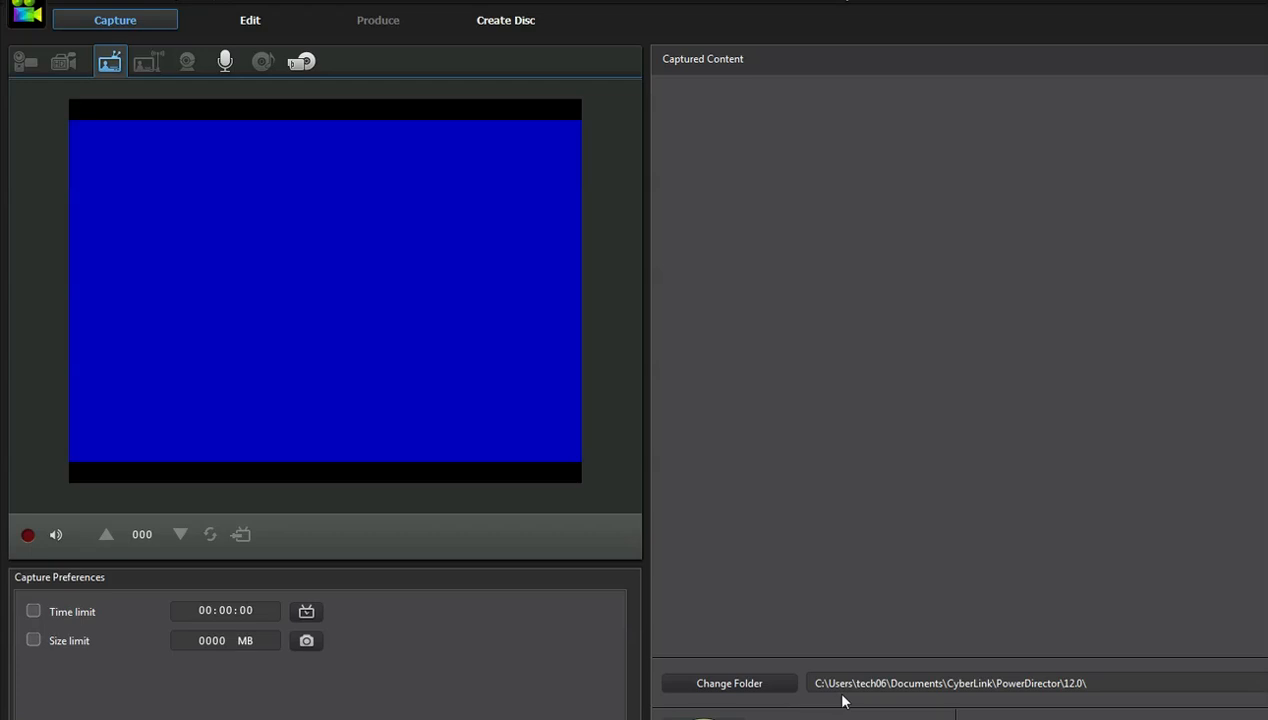
mouse_move(729, 683)
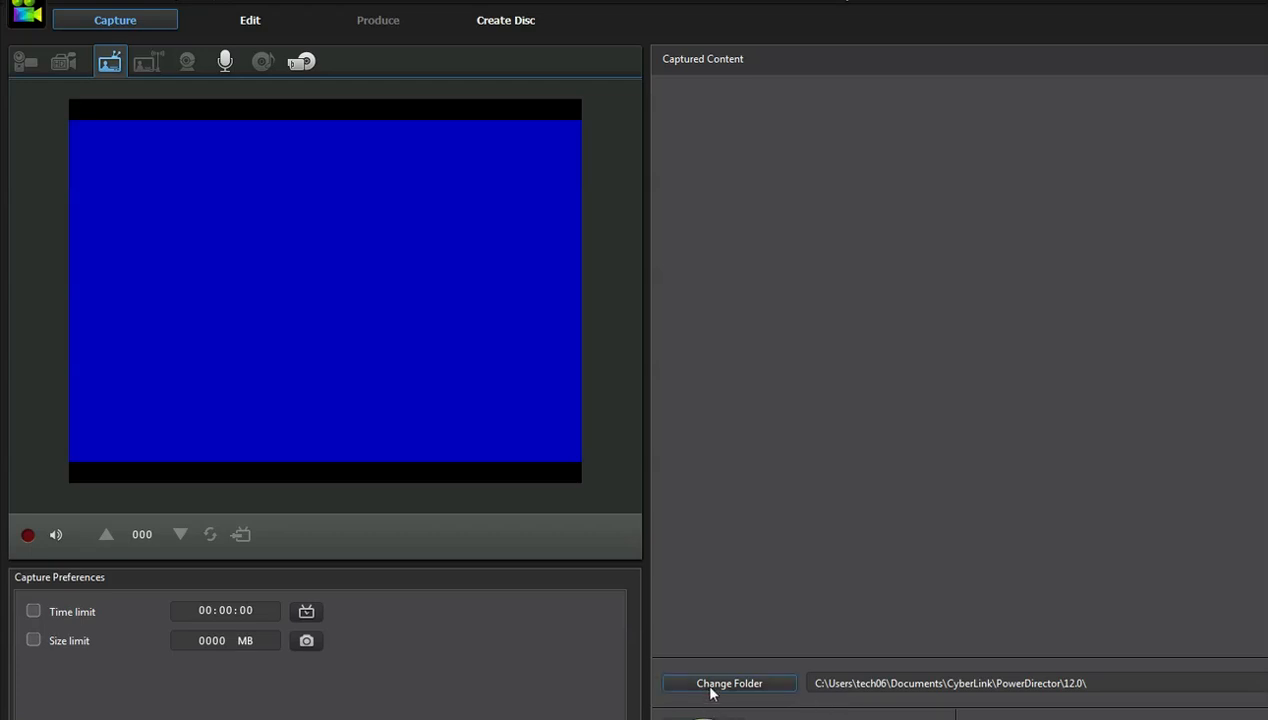
mouse_move(728, 683)
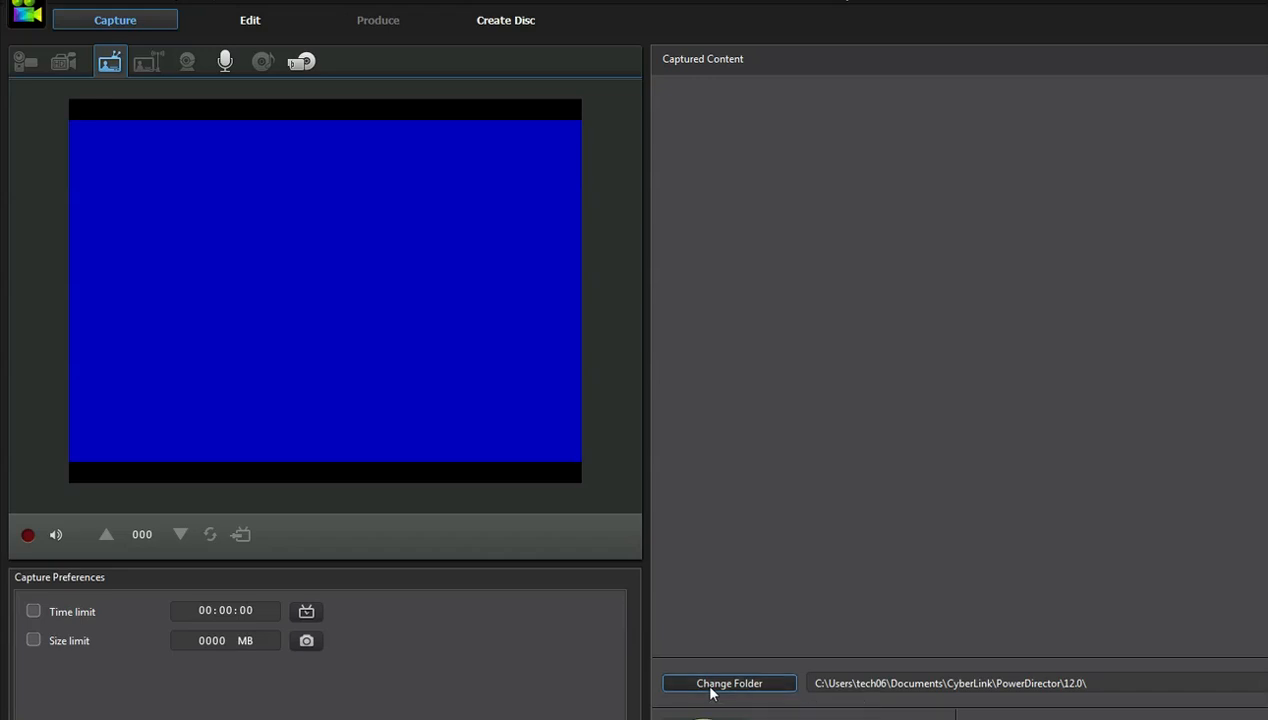
click(729, 683)
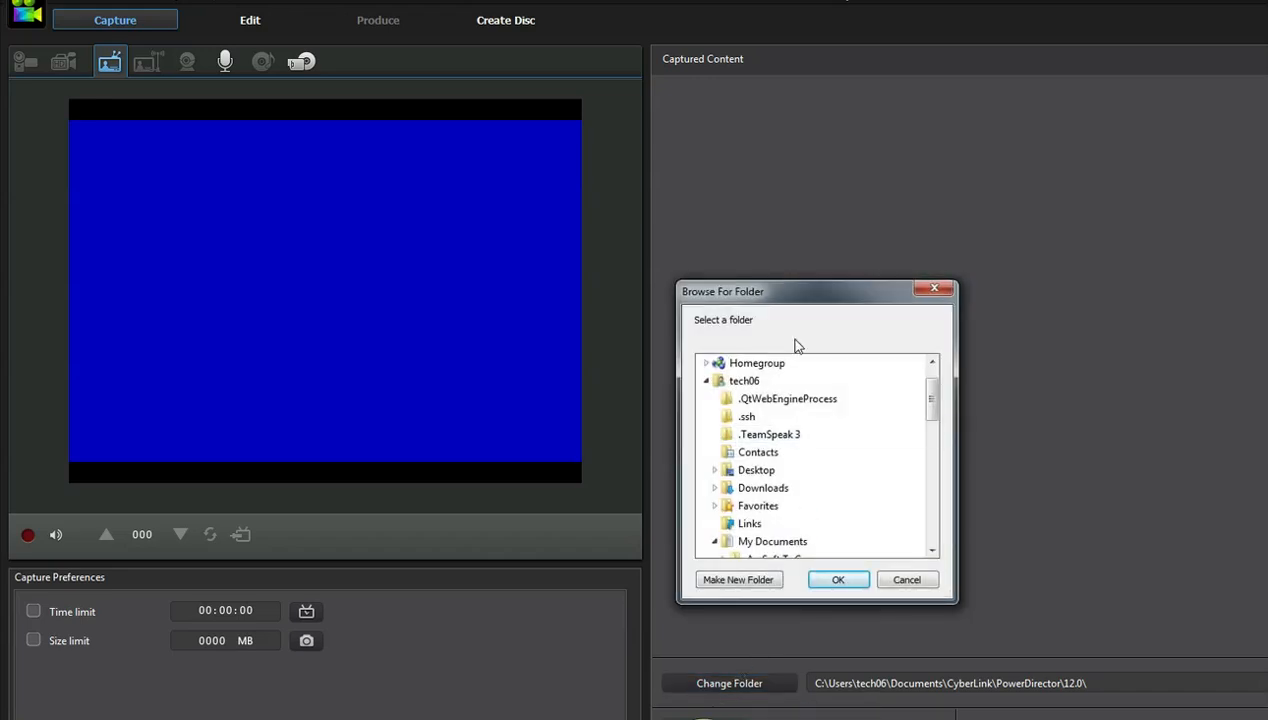
mouse_move(787, 398)
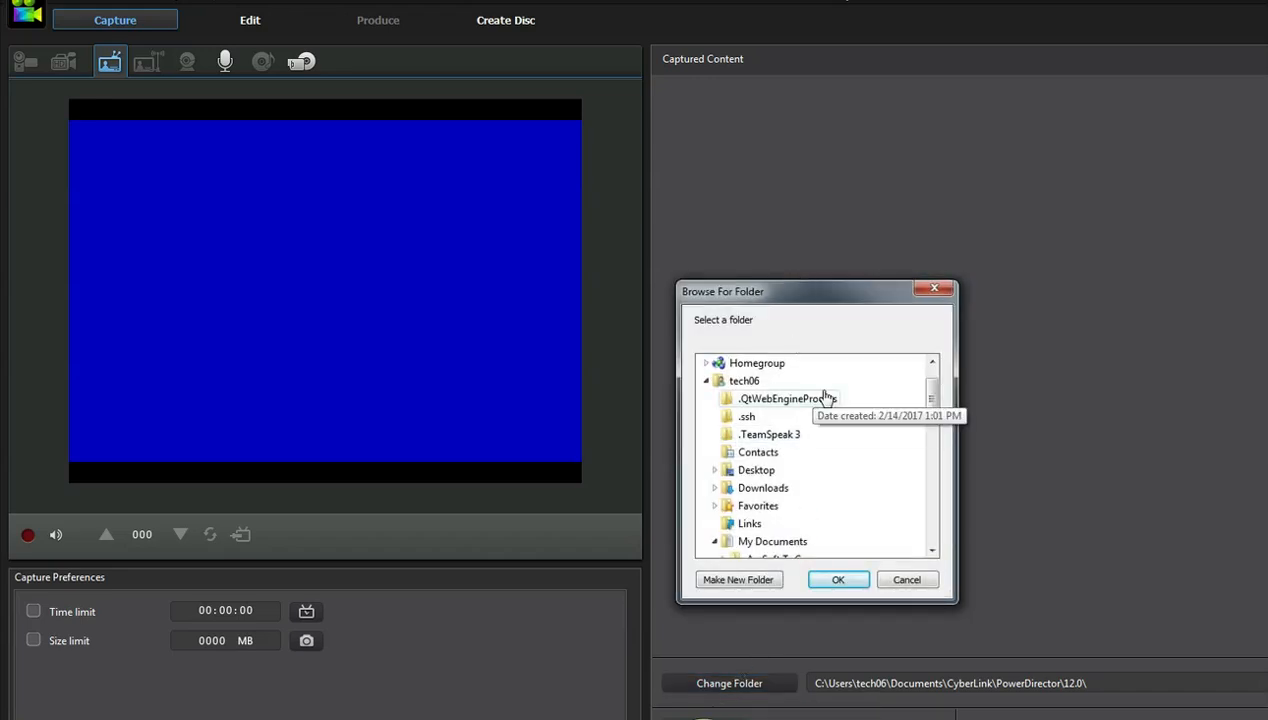
mouse_move(818, 462)
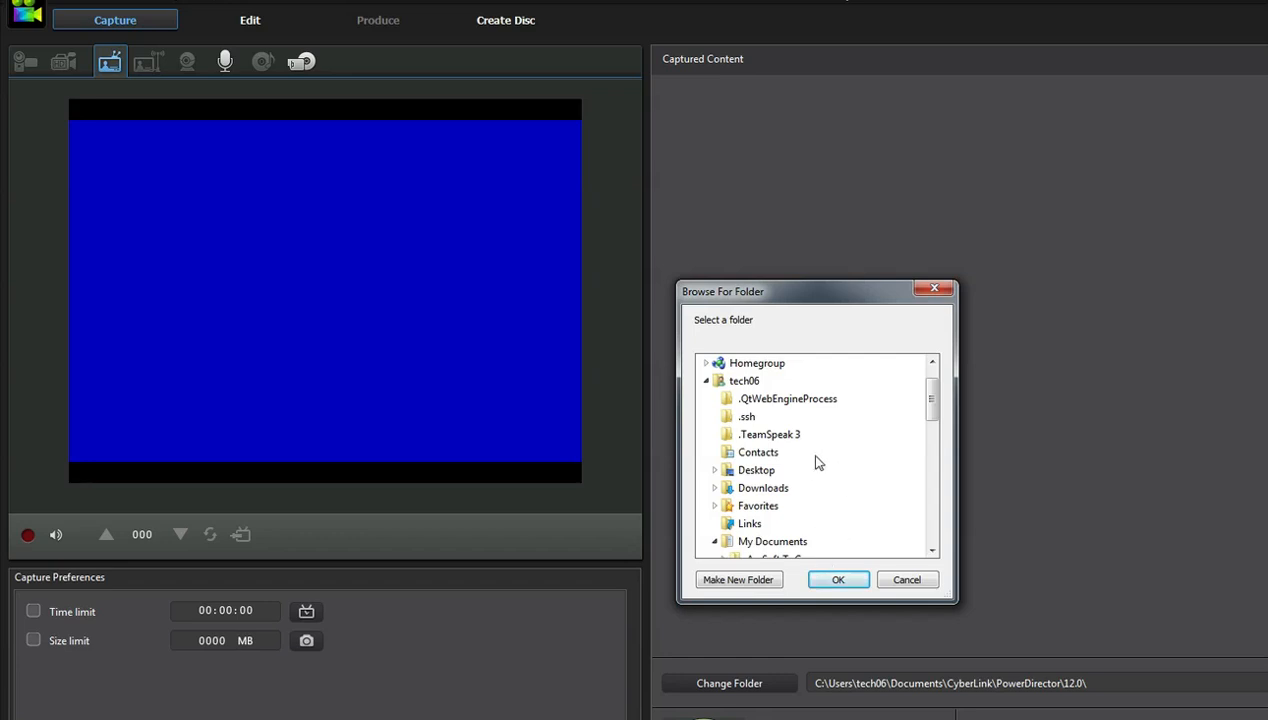
mouse_move(757, 470)
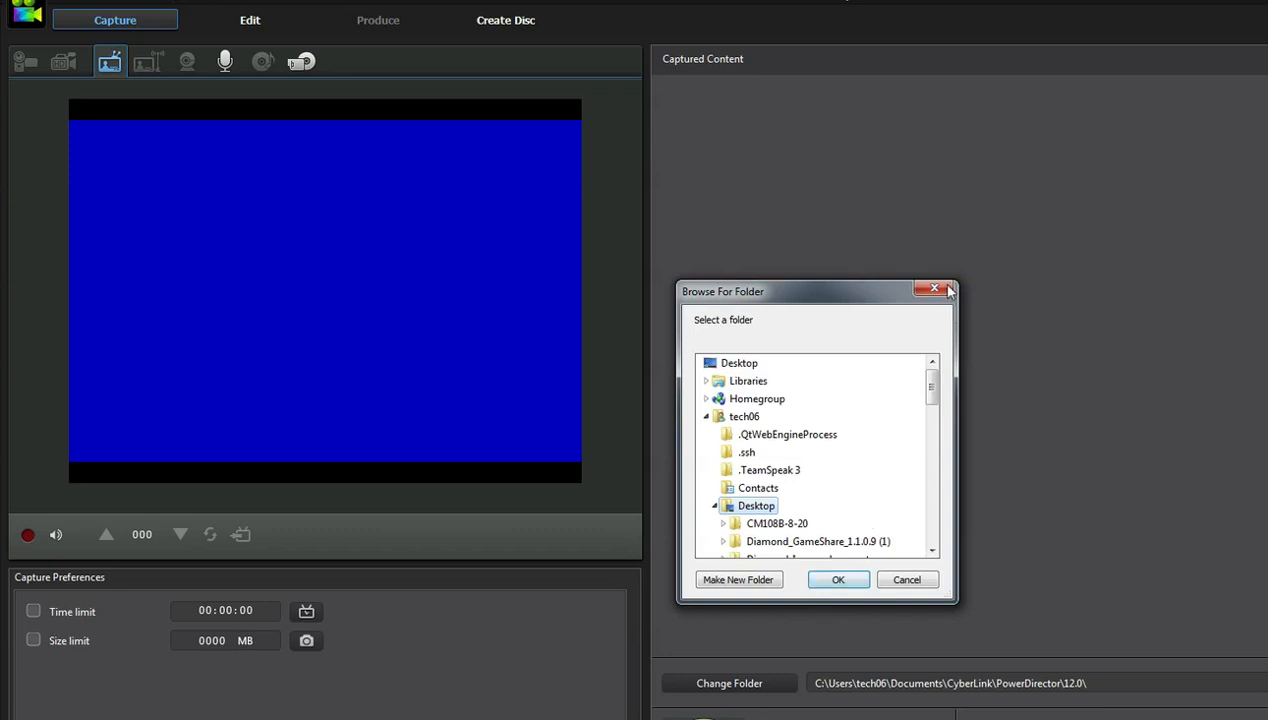
click(934, 289)
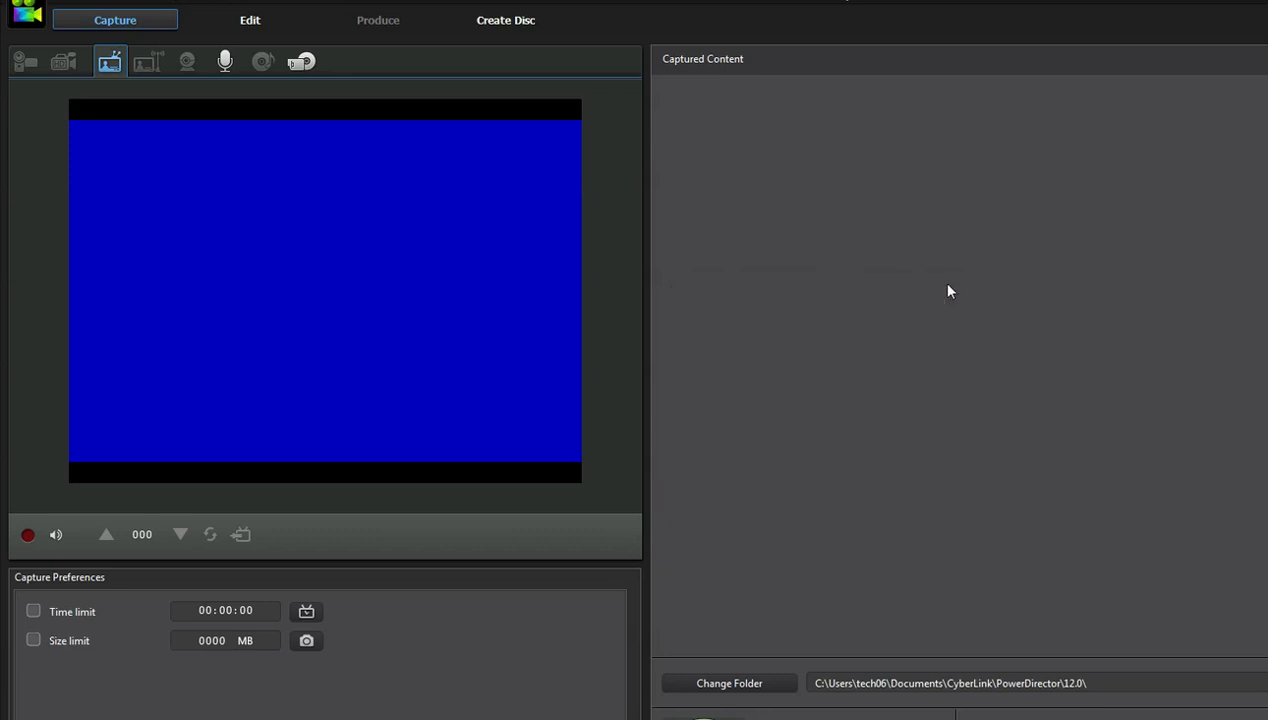
mouse_move(24, 466)
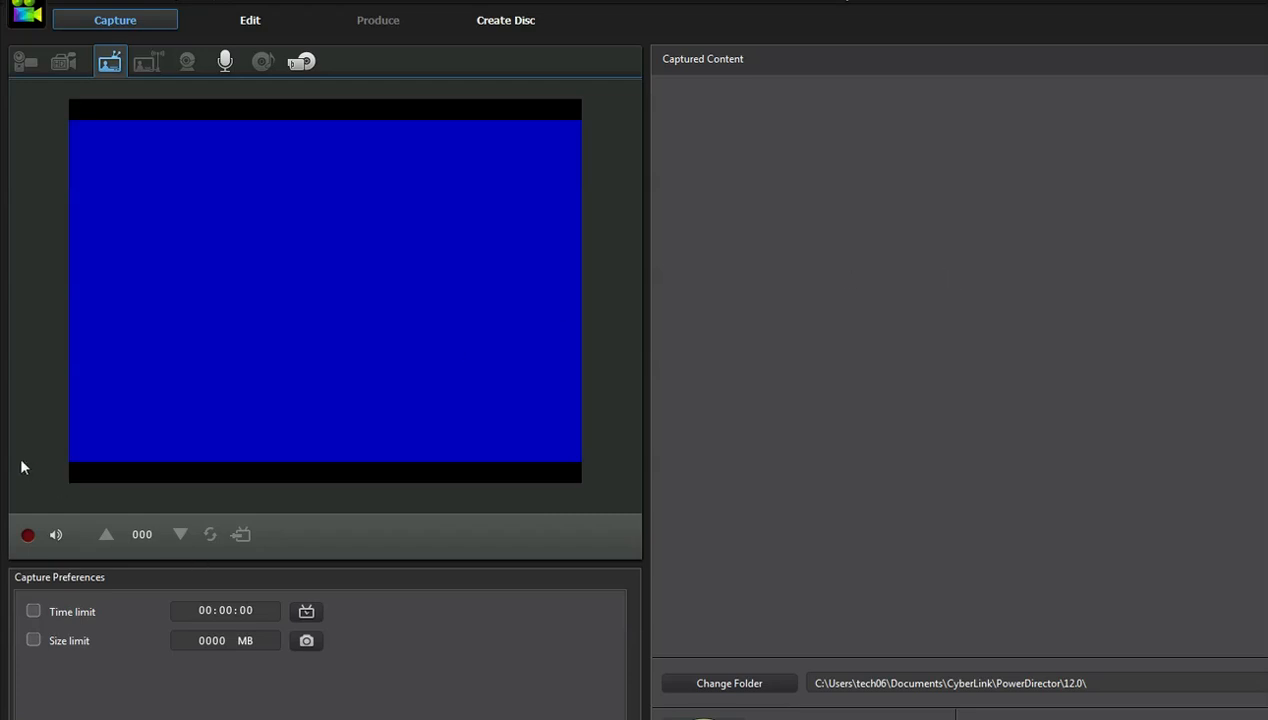
mouse_move(28, 535)
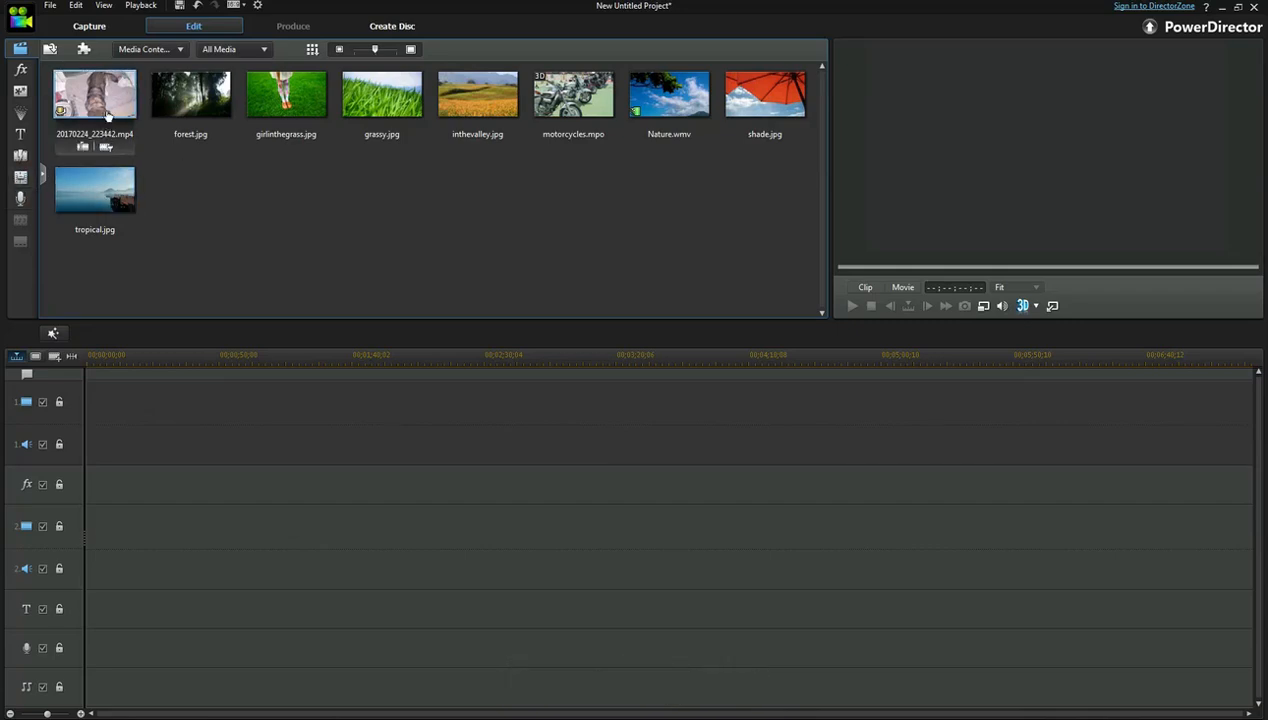
Drag 20170224_223442.mp4 from the media library onto timeline track 1
drag(94, 93, 400, 420)
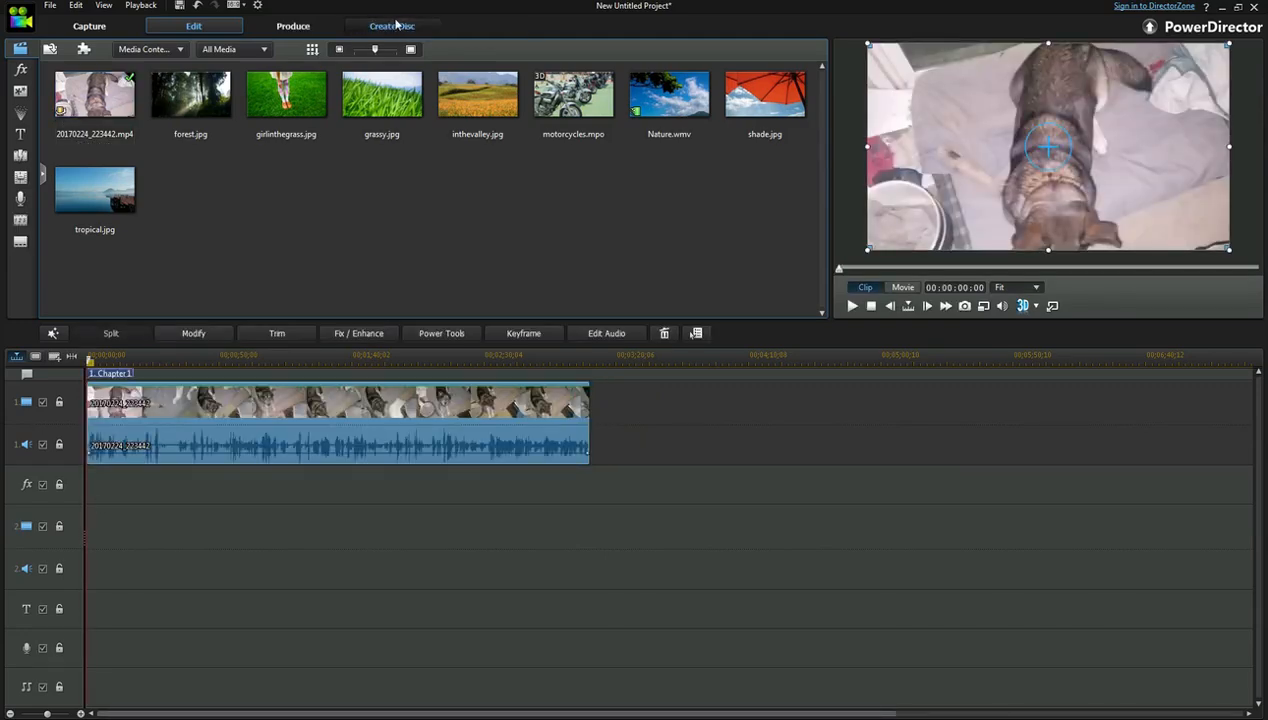
Switch to Create Disc, showing the clip as the only title in a 'My Videos' menu
click(391, 25)
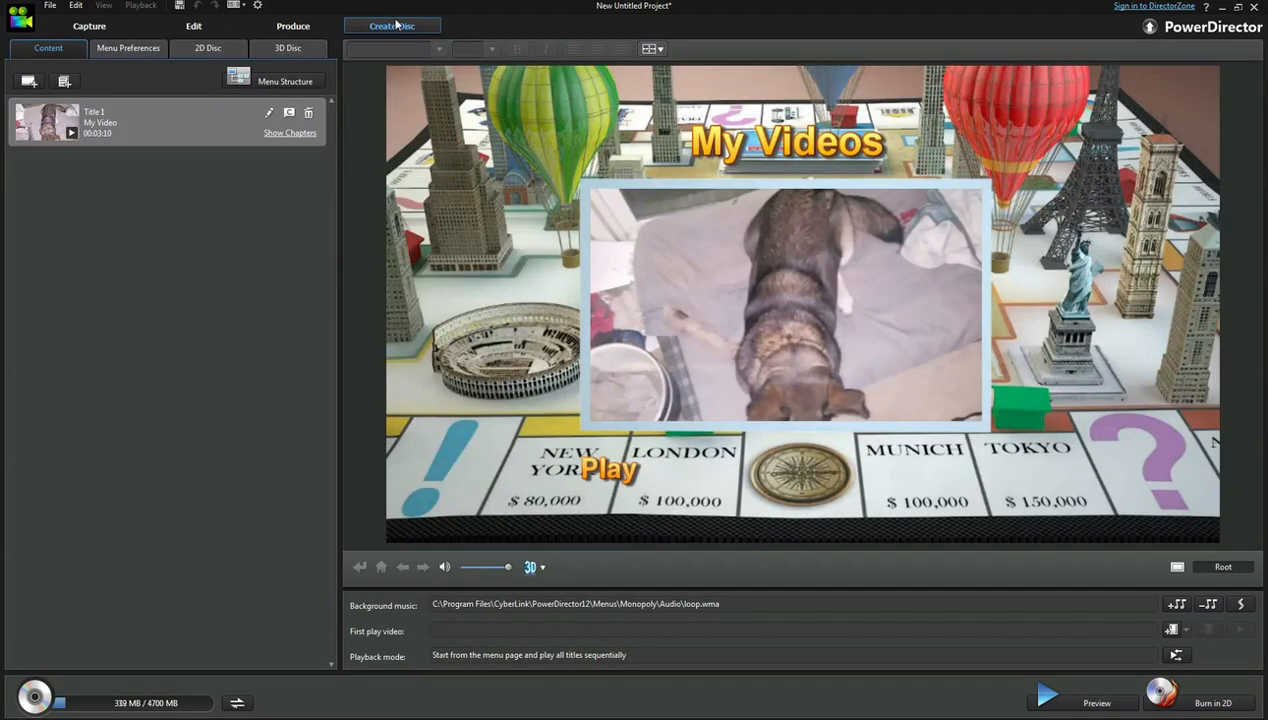
mouse_move(380, 512)
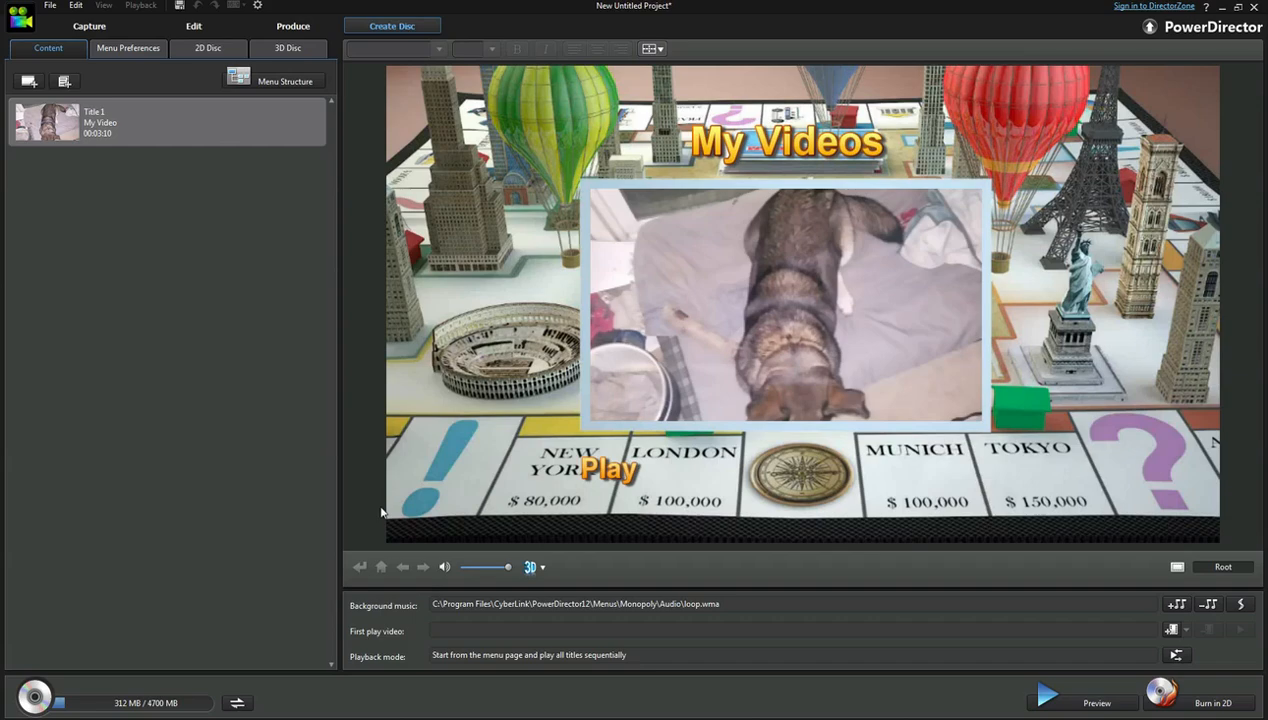
mouse_move(519, 323)
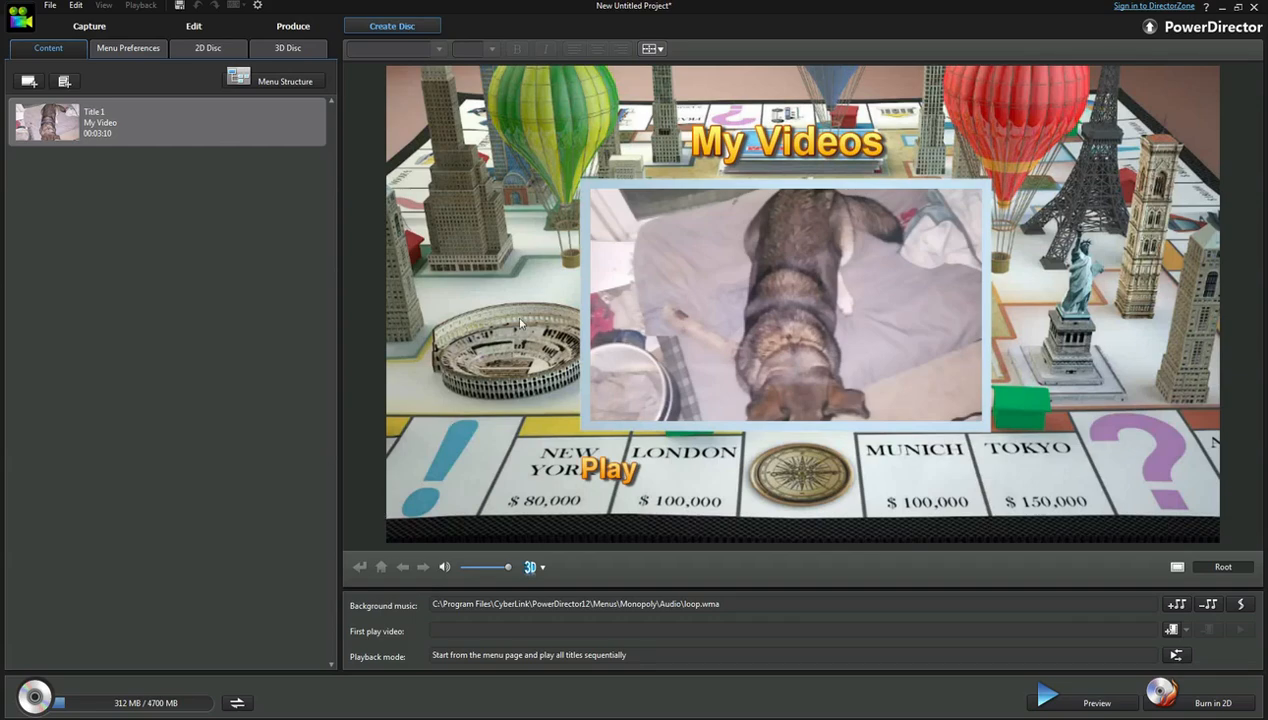
Choose the plain blue No Menu template in Menu Preferences, then return to Content
click(128, 48)
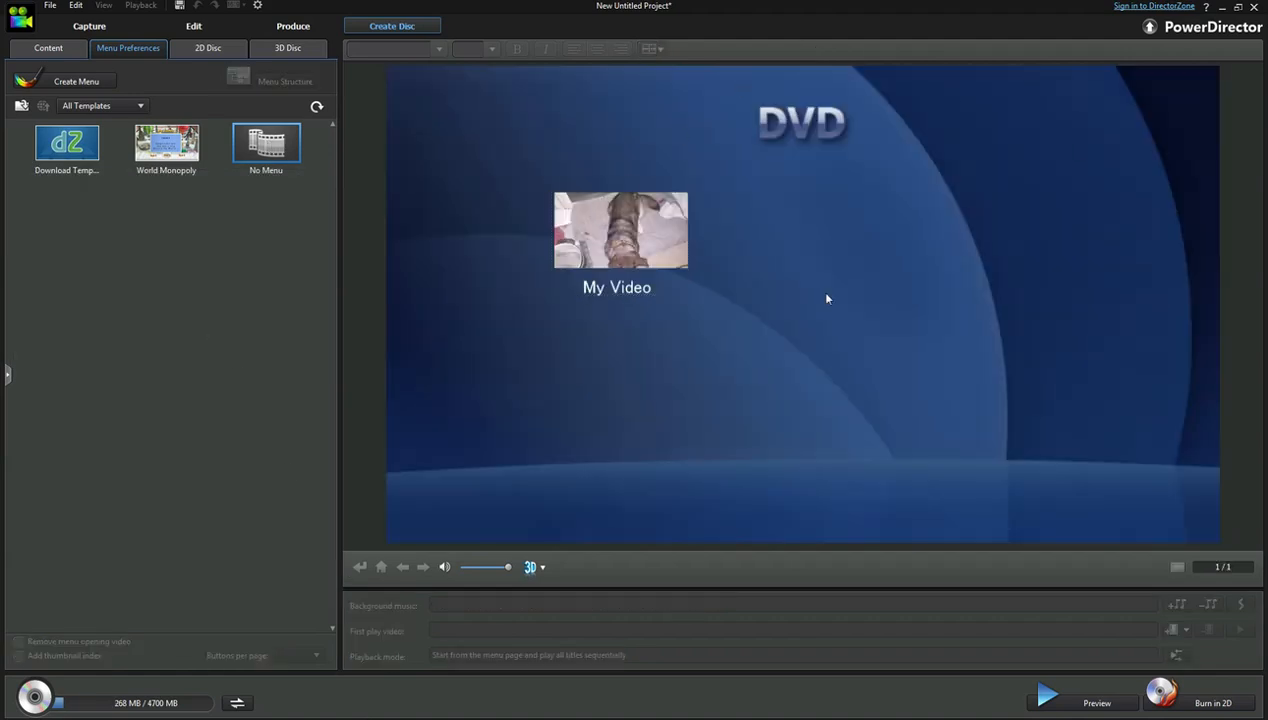
mouse_move(641, 406)
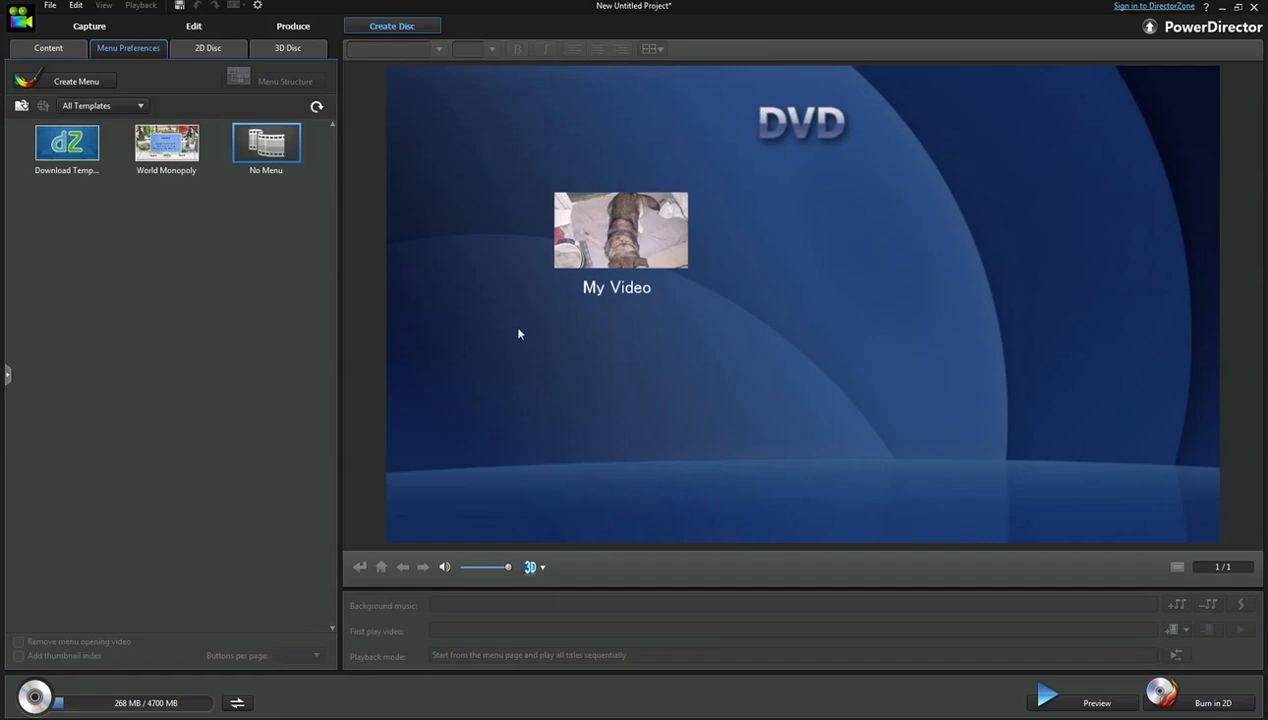
mouse_move(66, 145)
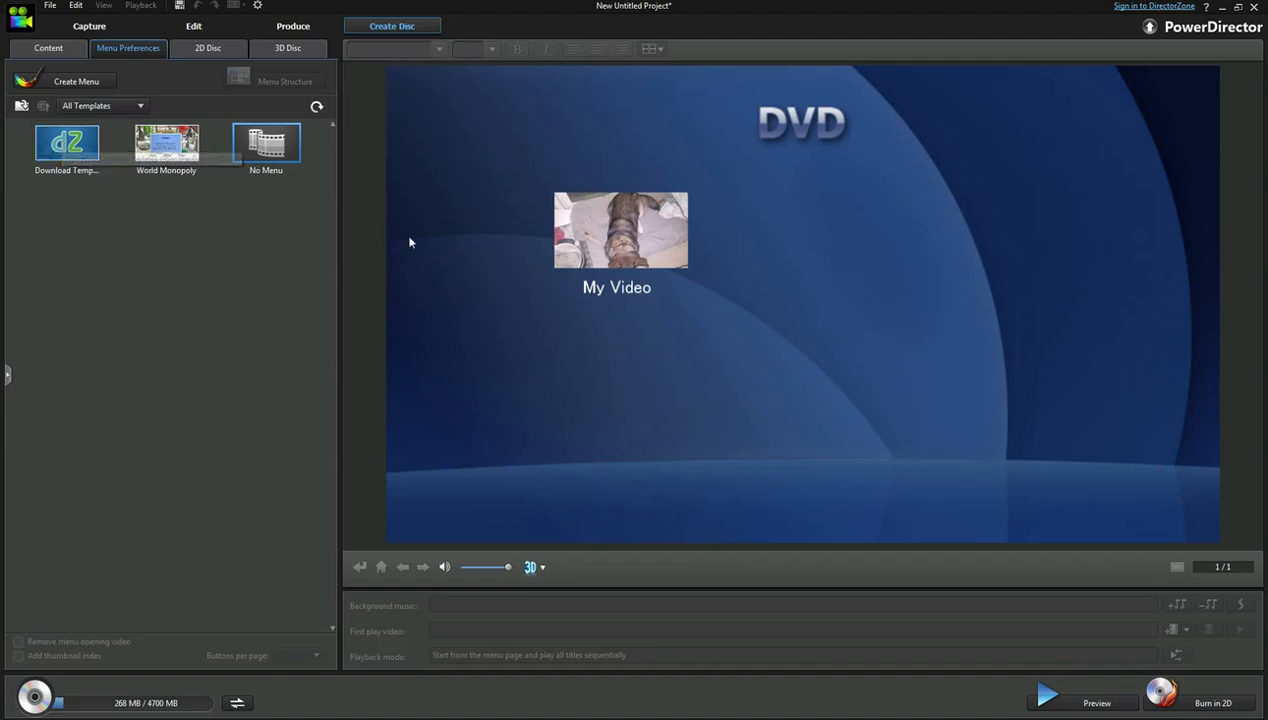
click(48, 48)
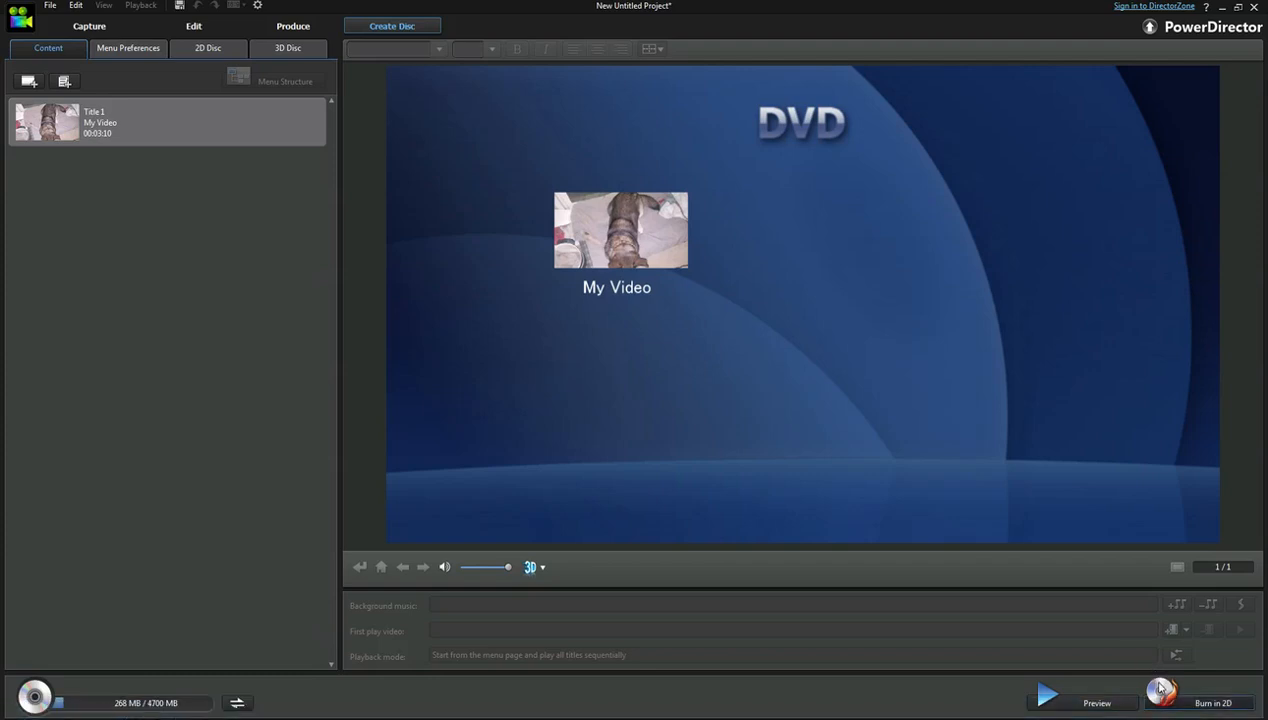
Open Burn in 2D's Final Output dialog, set to burn one copy to the disc drive
click(1162, 694)
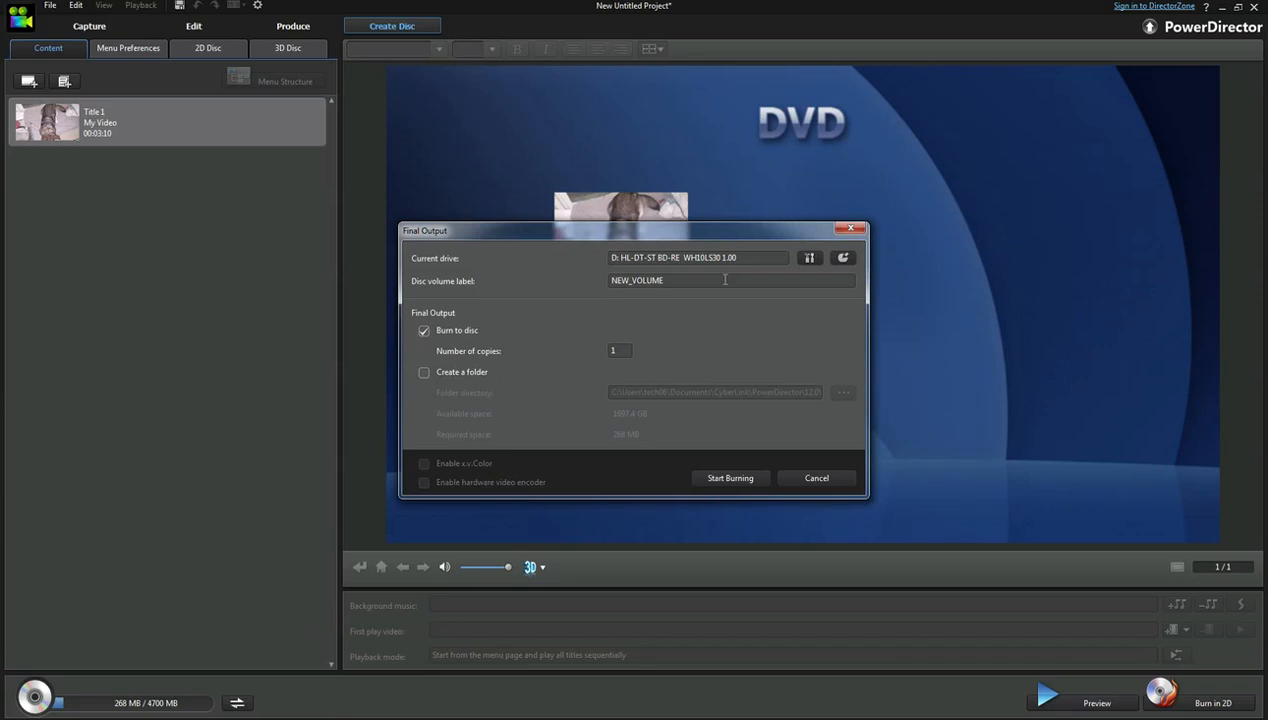
mouse_move(730, 478)
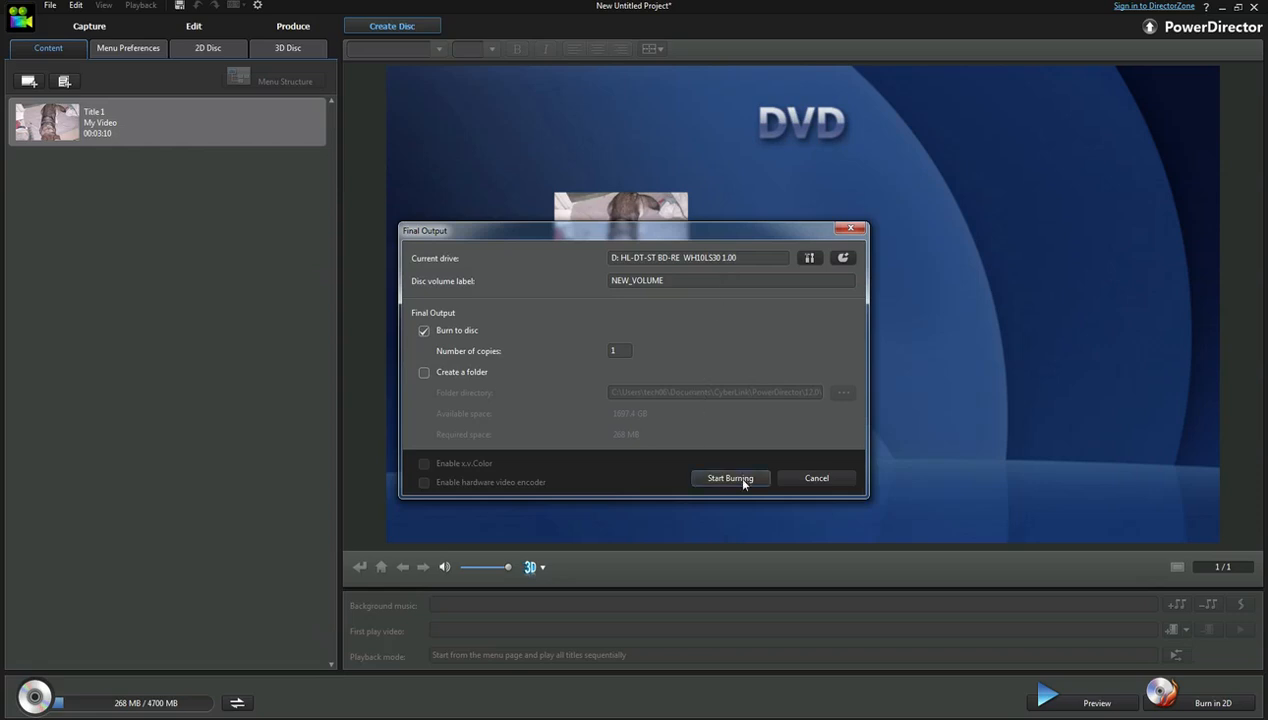